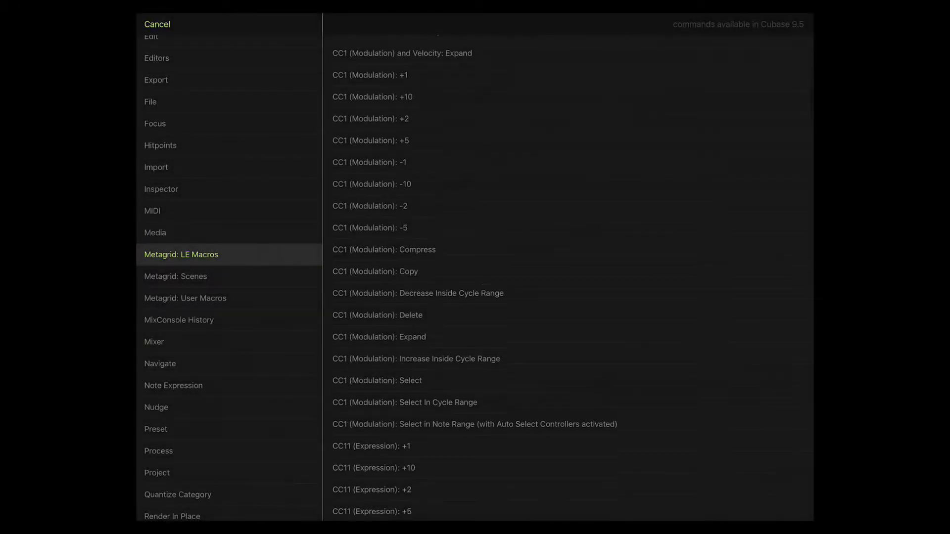
Scroll metasystem.io and go to the DOWNLOADS section from the top navigation.
{"action": "scroll", "scroll_direction": "down", "scroll_amount": 3}
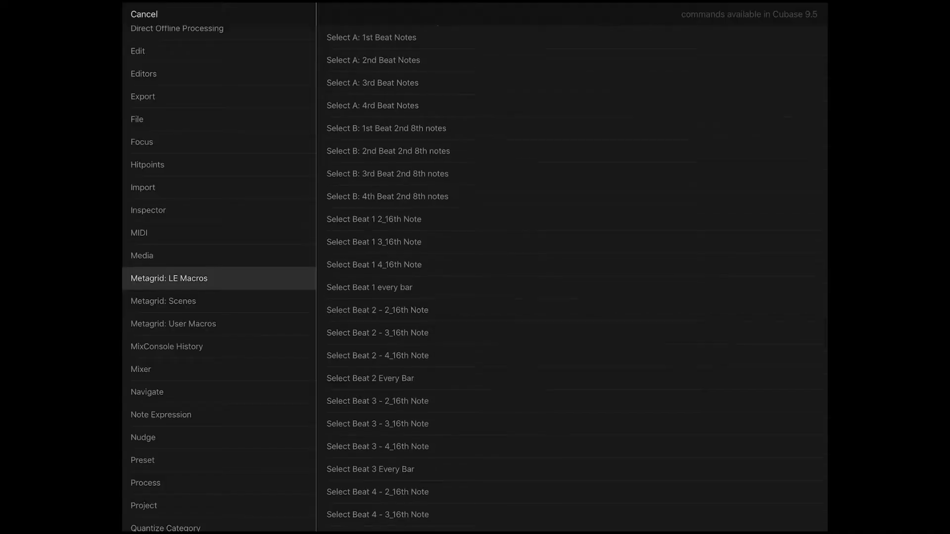
{"action": "scroll", "scroll_direction": "down", "scroll_amount": 3}
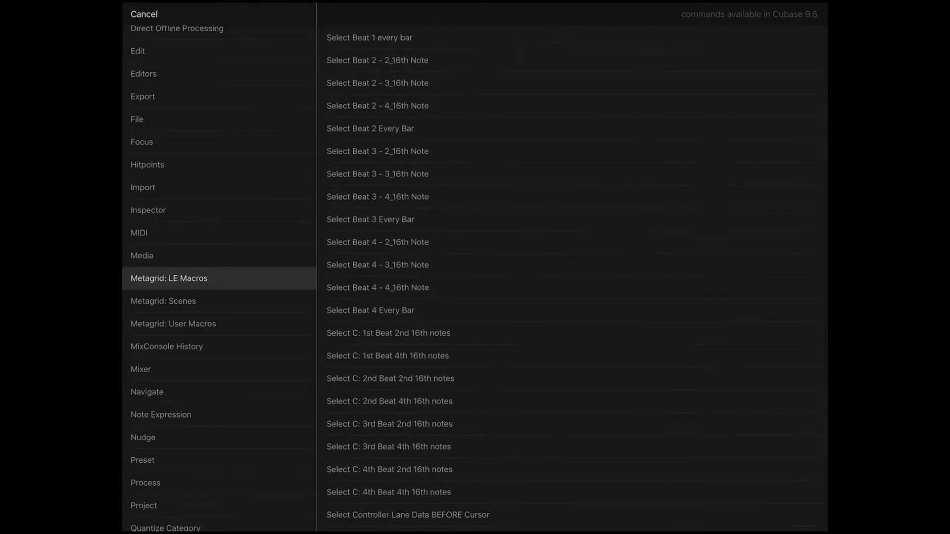
{"action": "scroll", "scroll_direction": "down", "scroll_amount": 3}
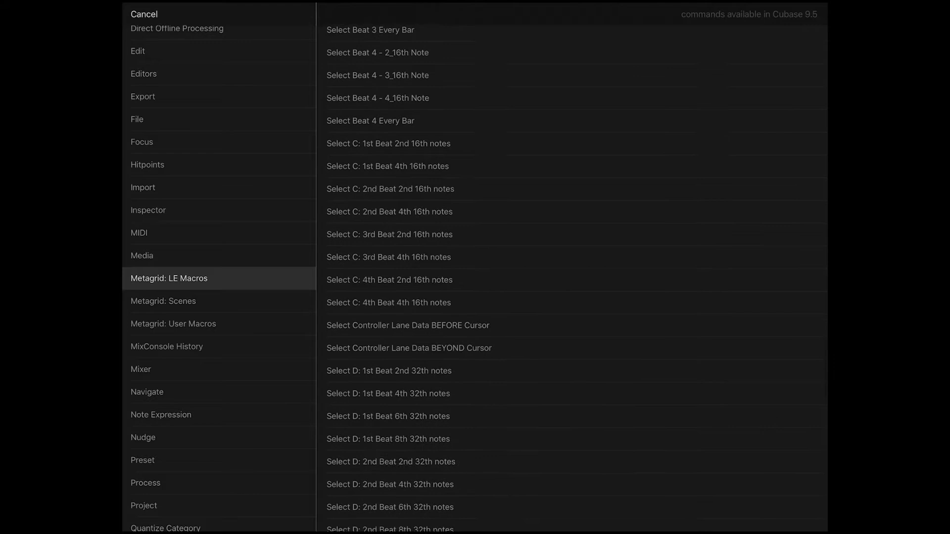
{"action": "scroll", "scroll_direction": "down", "scroll_amount": 3}
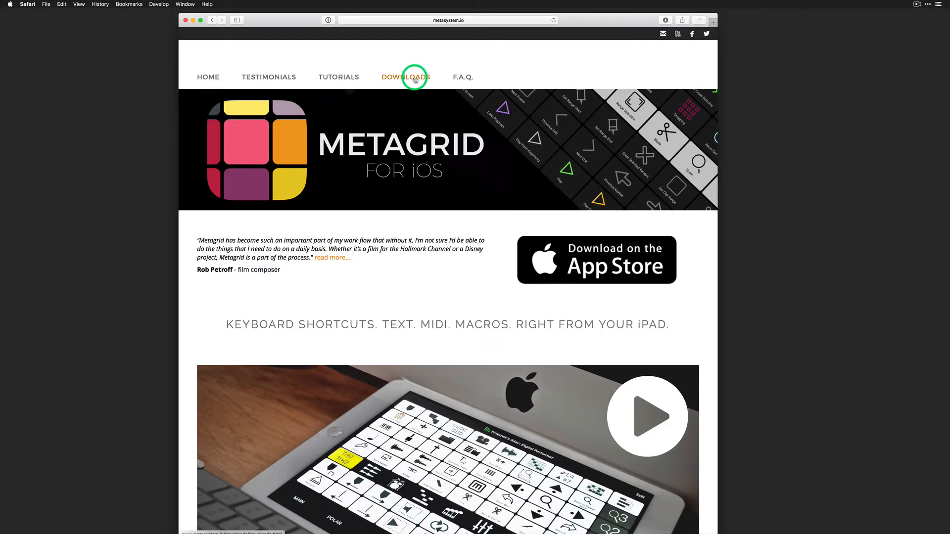
{"action": "left_click", "coordinate": [406, 78]}
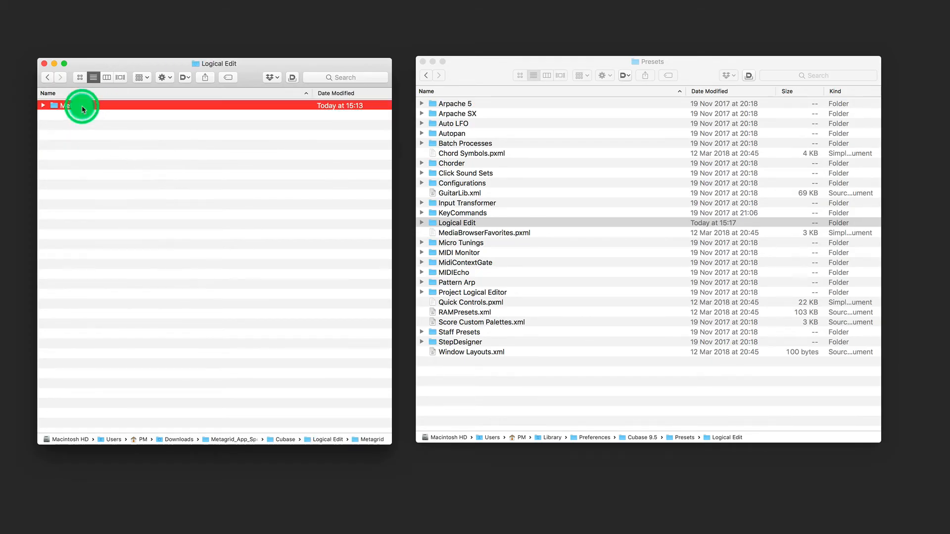
Review the numbered MG Logical Edit XML presets in the Metagrid folder, then return to Logical Edit.
{"action": "double_click", "coordinate": [81, 105]}
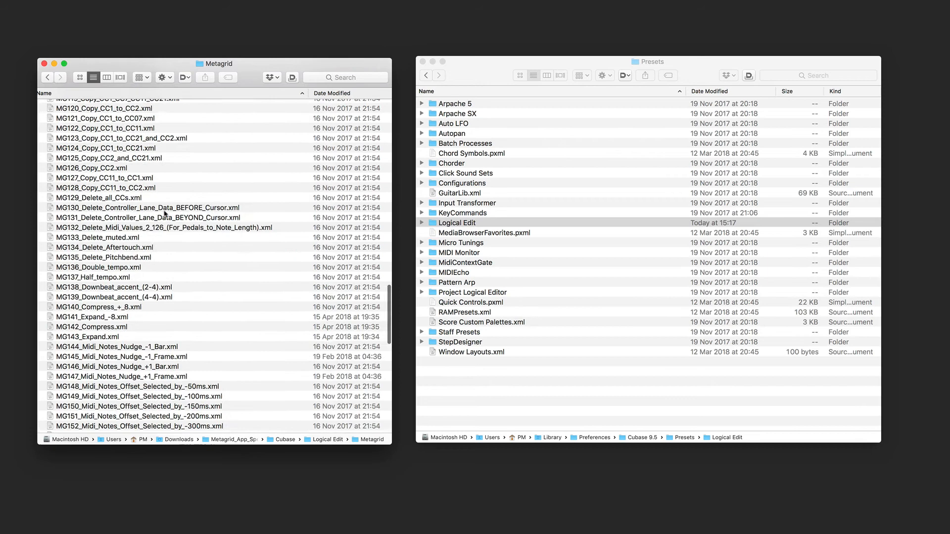
{"action": "left_click", "coordinate": [48, 77]}
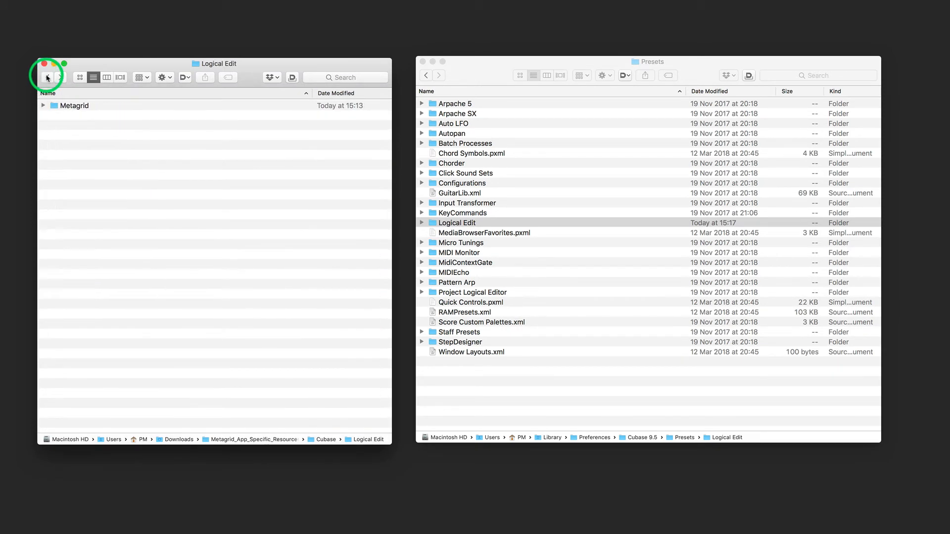
{"action": "left_click", "coordinate": [603, 233]}
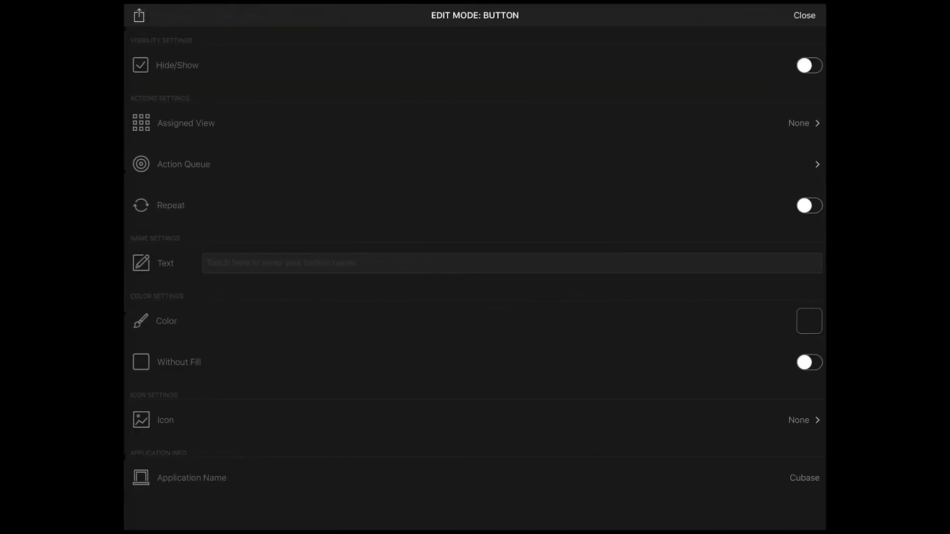
Assign the macro in Action Queue, name the button 'Select: All CC Data', colour it teal and close.
{"action": "left_click", "coordinate": [809, 321]}
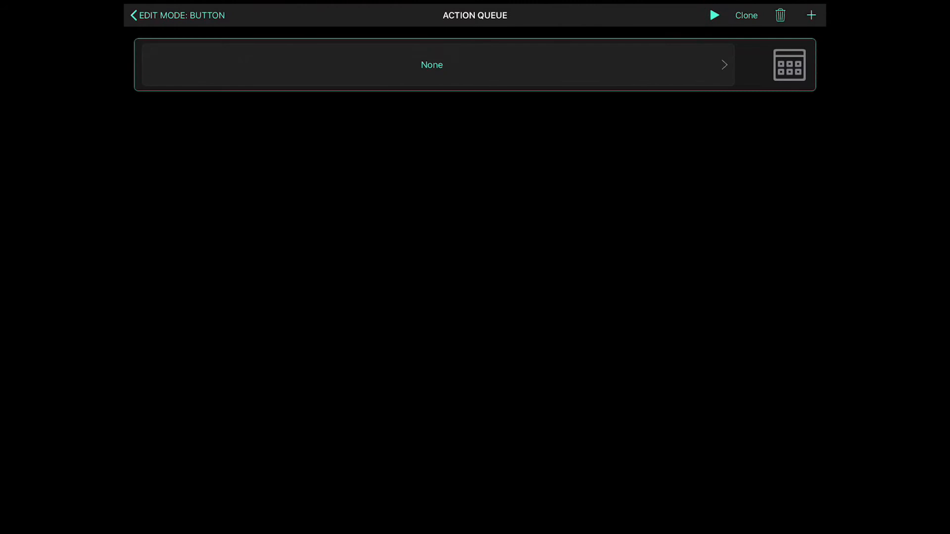
{"action": "left_click", "coordinate": [432, 66]}
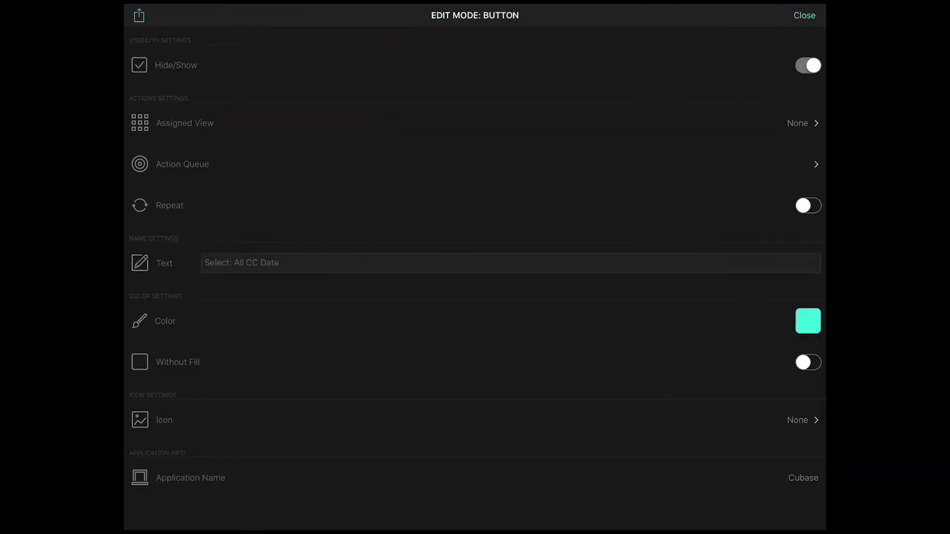
{"action": "left_click", "coordinate": [805, 16]}
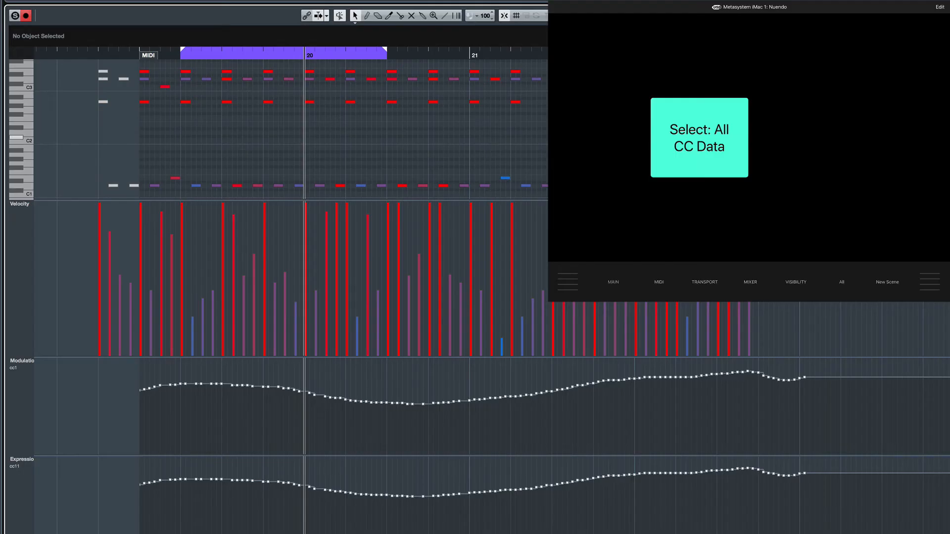